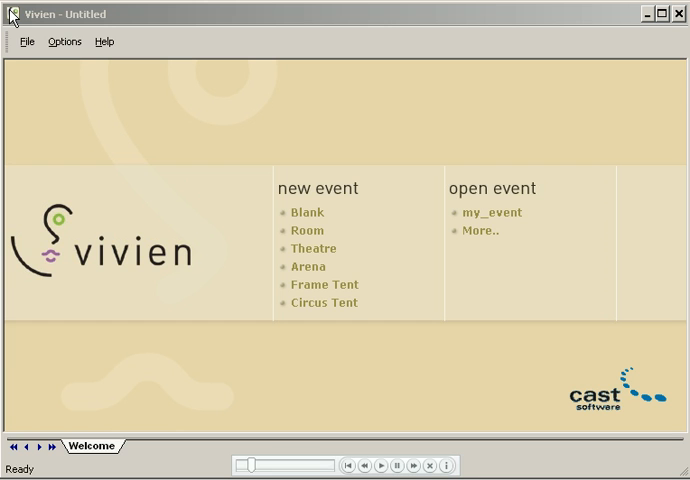
# Start a new Room venue sized 64 ft wide, 88 ft deep, 20 ft high (imperial).
pyautogui.click(307, 230)
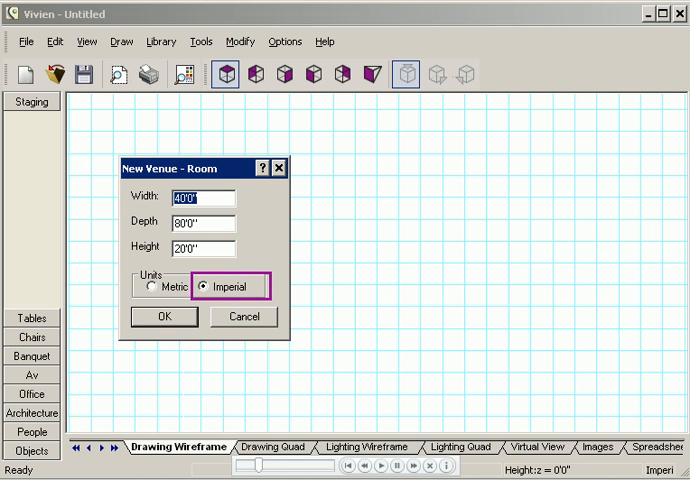
pyautogui.write('64')
pyautogui.click(203, 223)
pyautogui.write('88')
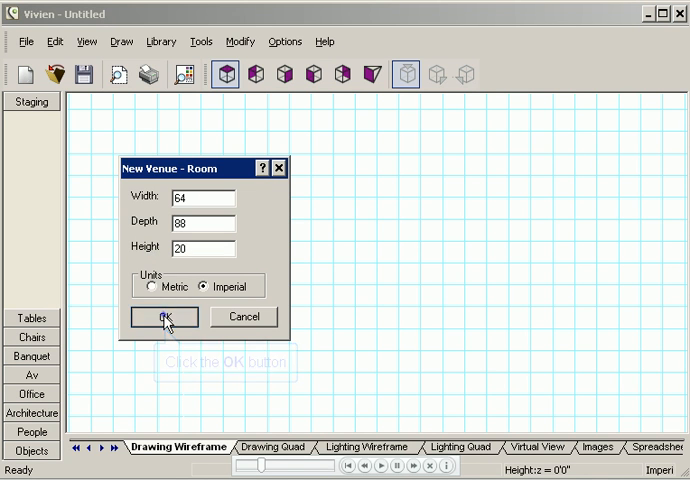
# Create the 64×88×20 ft room and view it from side, front, then 3D wireframe.
pyautogui.click(163, 317)
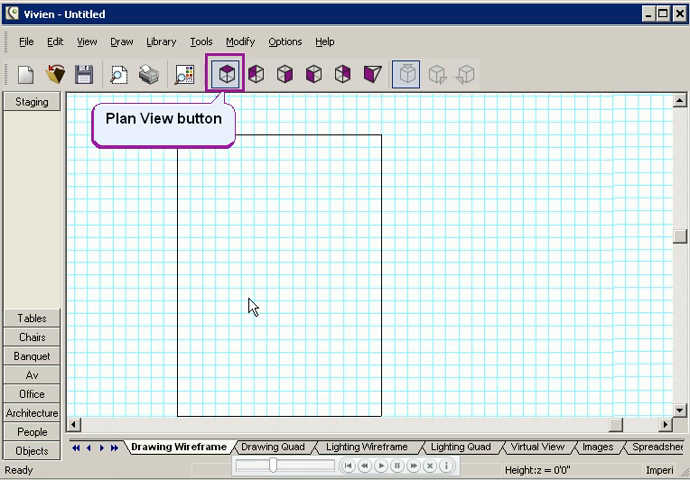
pyautogui.click(256, 72)
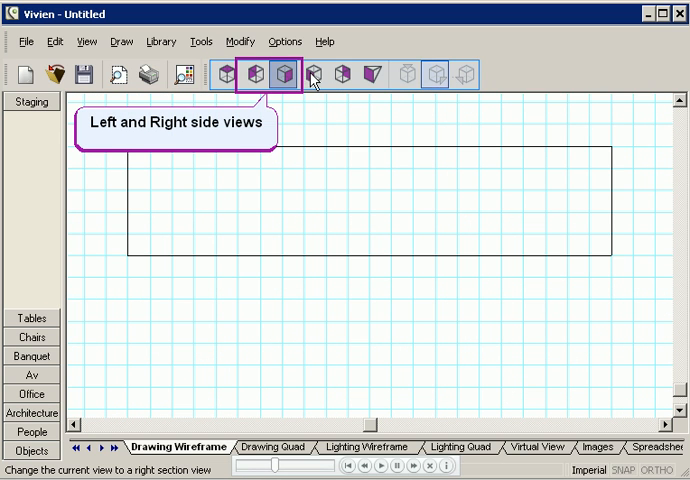
pyautogui.click(313, 78)
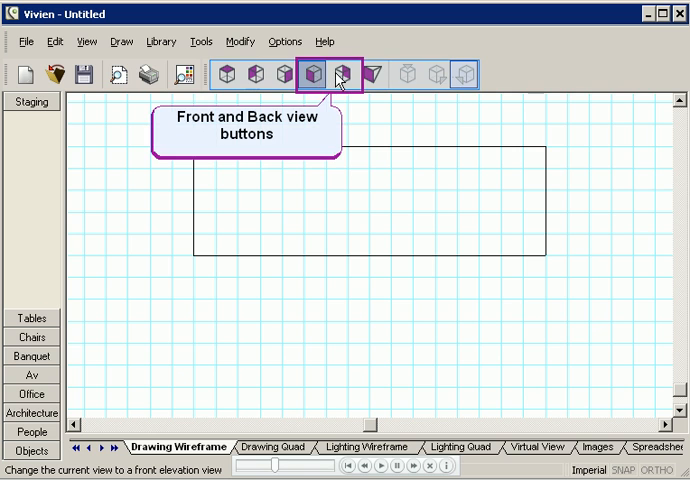
pyautogui.click(378, 73)
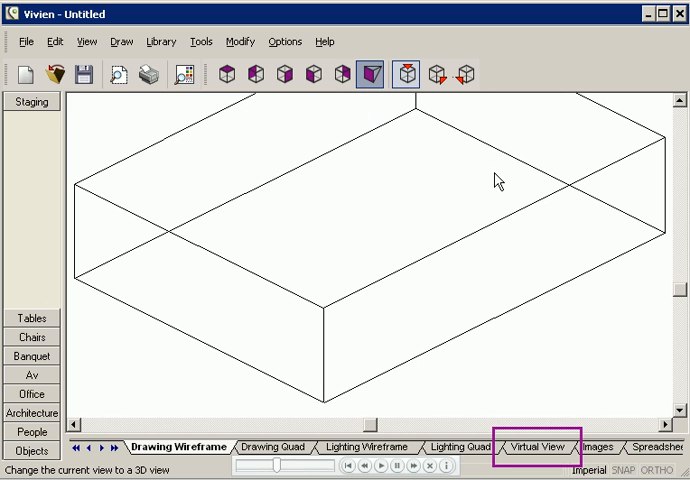
pyautogui.moveTo(545, 388)
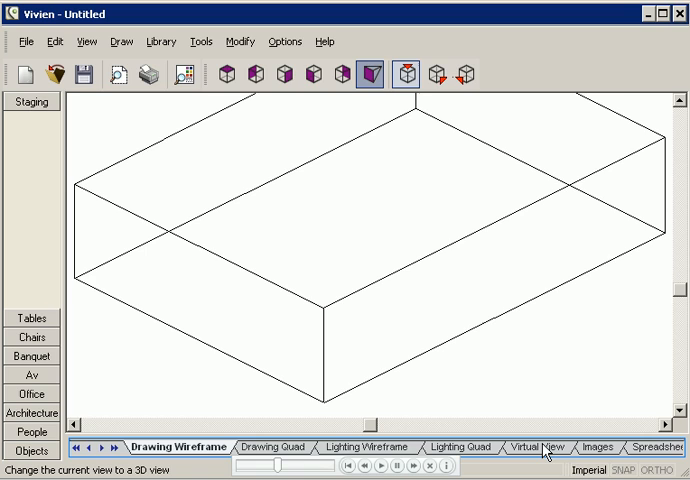
# Switch to Virtual View to see the room rendered with grey floor and walls.
pyautogui.click(538, 446)
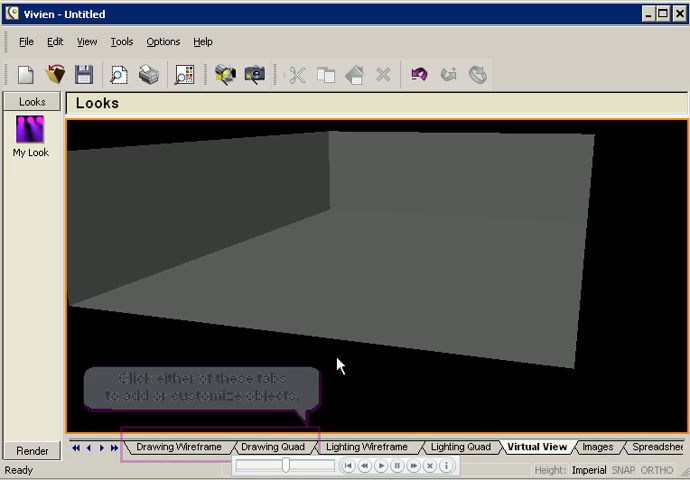
# Return to the wireframe drawing and open the room's Properties on the Appearance page.
pyautogui.click(175, 447)
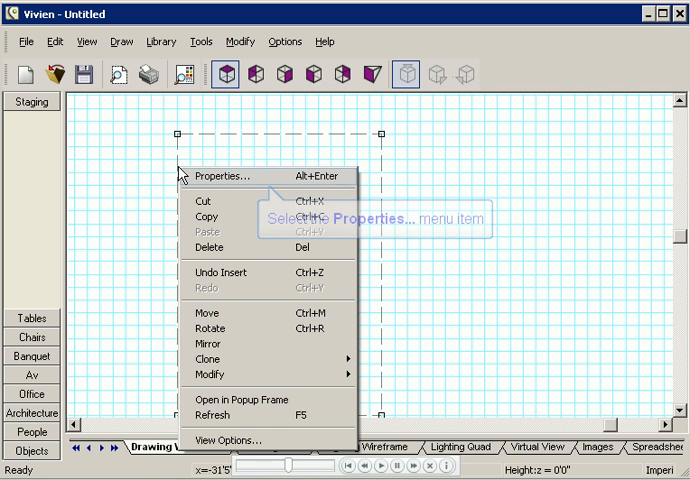
pyautogui.moveTo(200, 177)
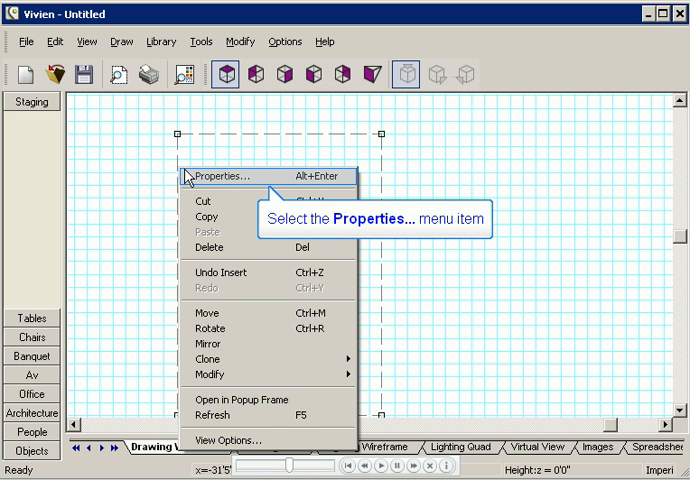
pyautogui.click(222, 176)
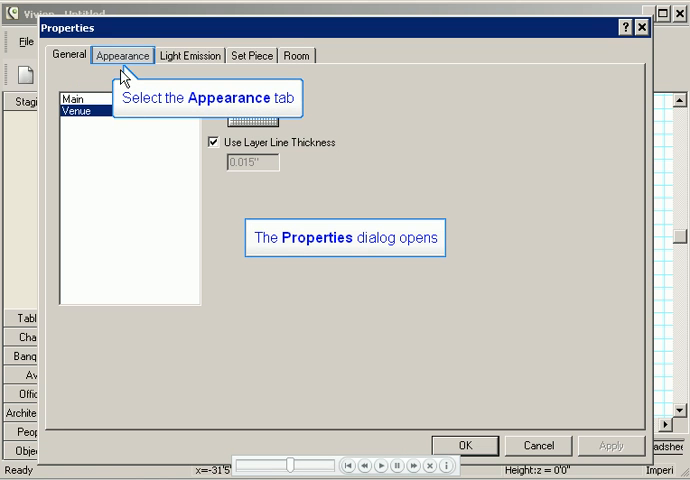
pyautogui.click(121, 55)
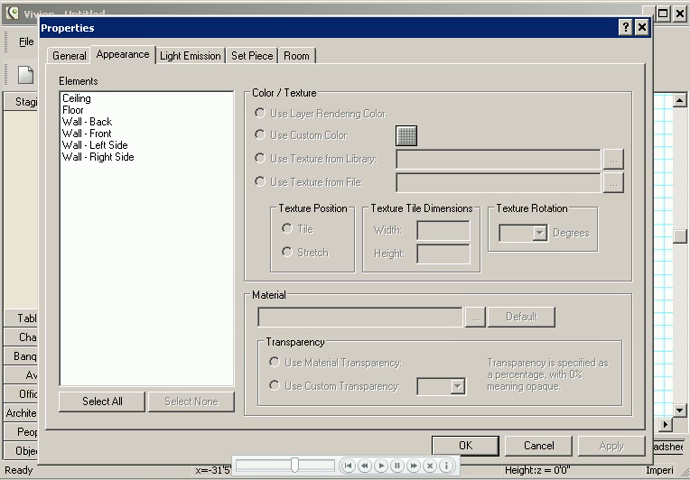
pyautogui.moveTo(270, 181)
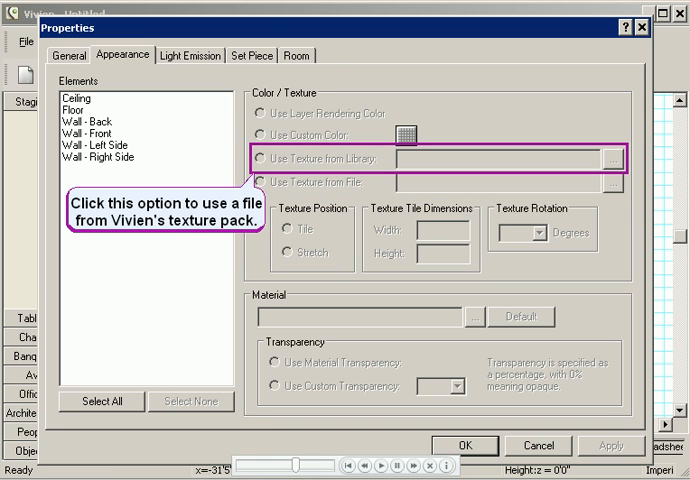
# Select the Floor element and browse the texture library, previewing the Food 004 texture.
pyautogui.click(76, 108)
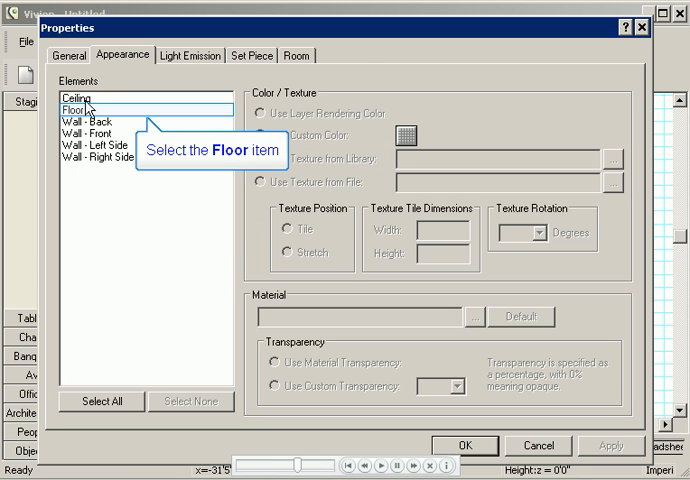
pyautogui.click(80, 107)
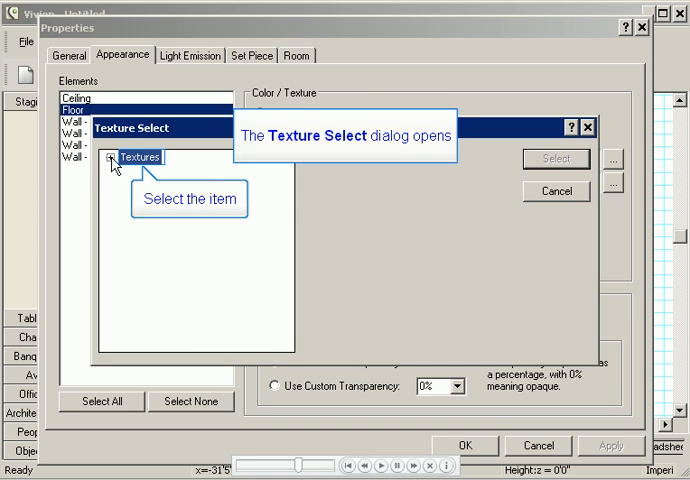
pyautogui.click(114, 157)
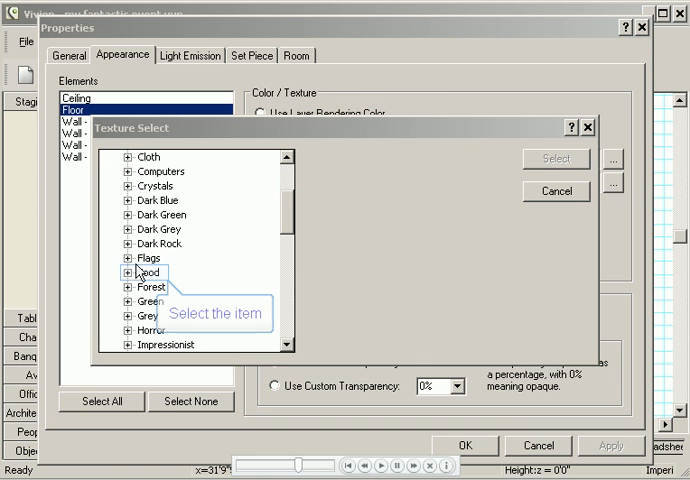
pyautogui.click(128, 271)
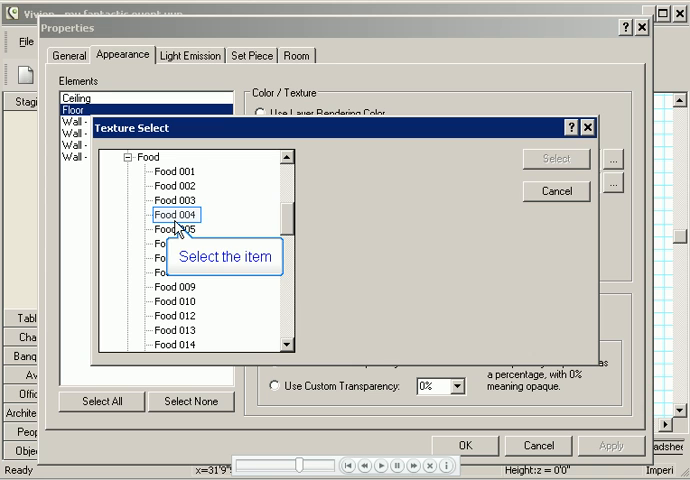
pyautogui.click(177, 215)
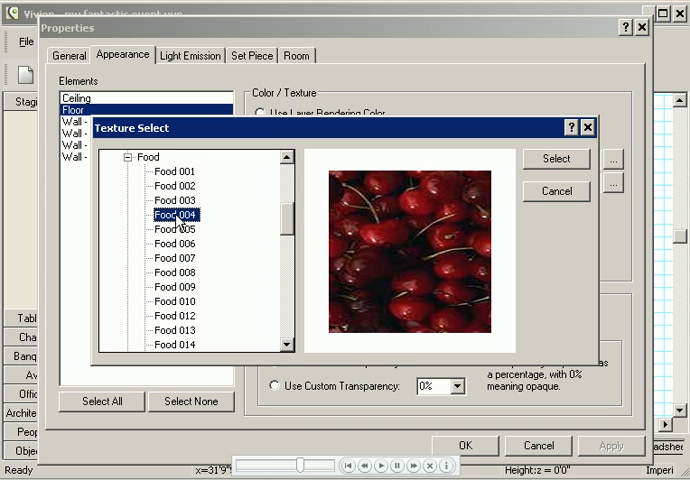
pyautogui.click(149, 157)
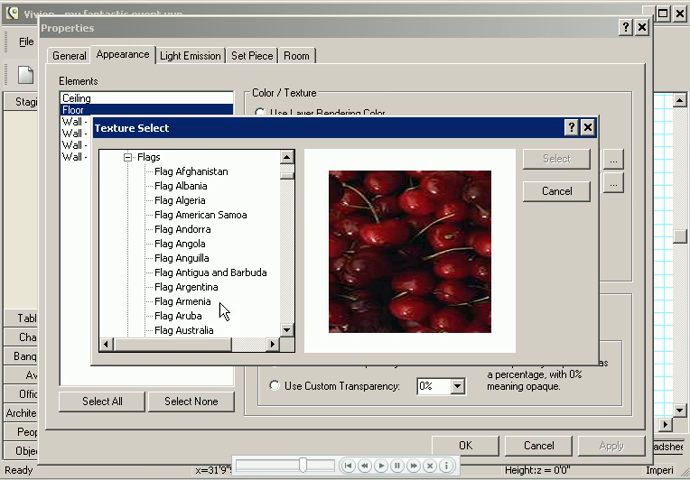
# Scroll past the flag textures to the Red category and apply Red 063 to the floor.
pyautogui.scroll(-3)
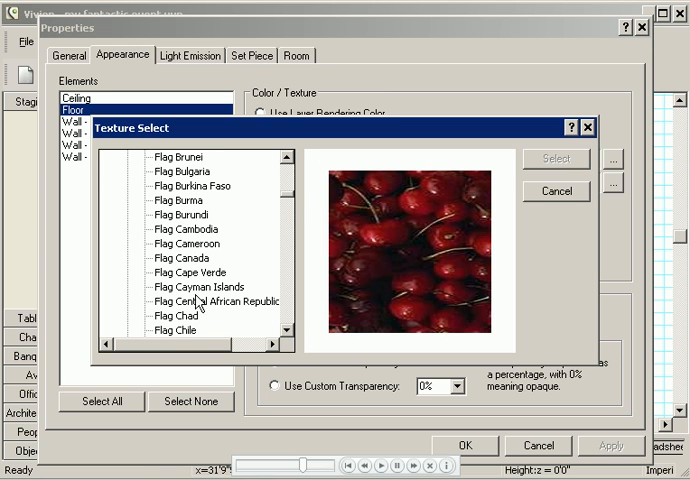
pyautogui.click(184, 271)
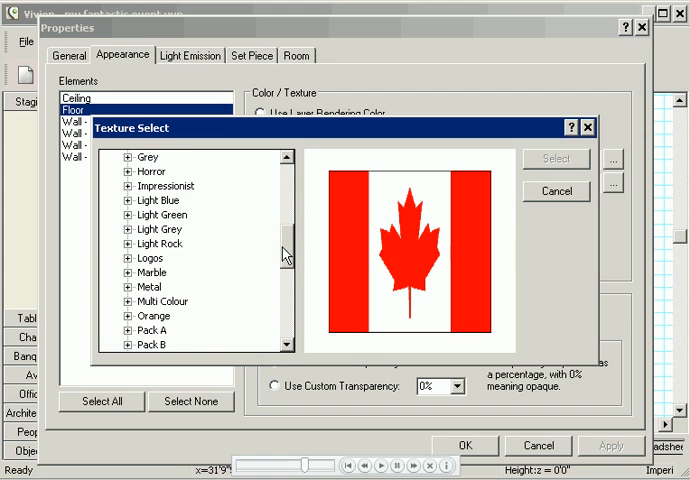
pyautogui.scroll(-3)
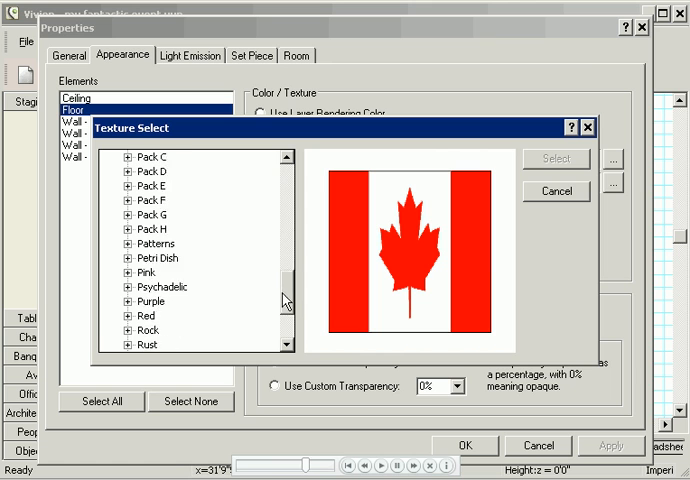
pyautogui.scroll(-3)
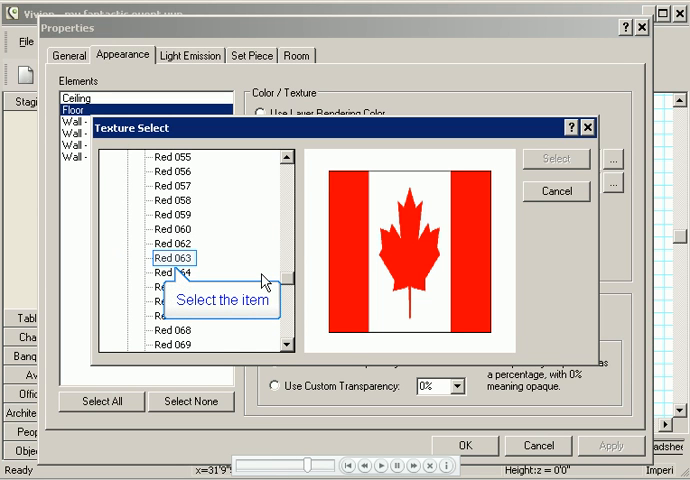
pyautogui.moveTo(222, 281)
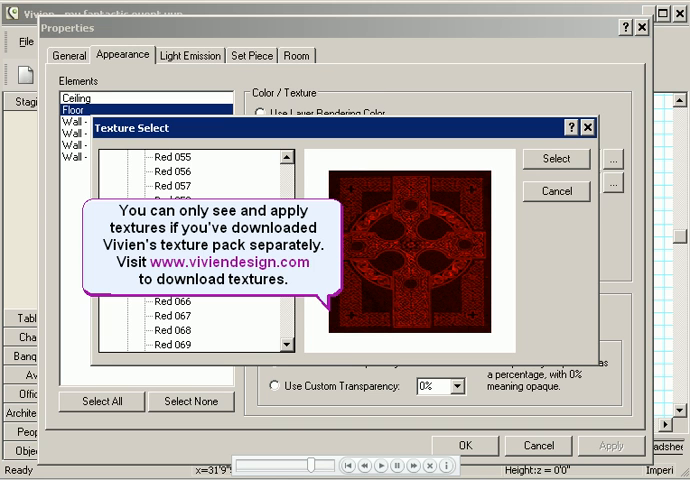
pyautogui.click(170, 259)
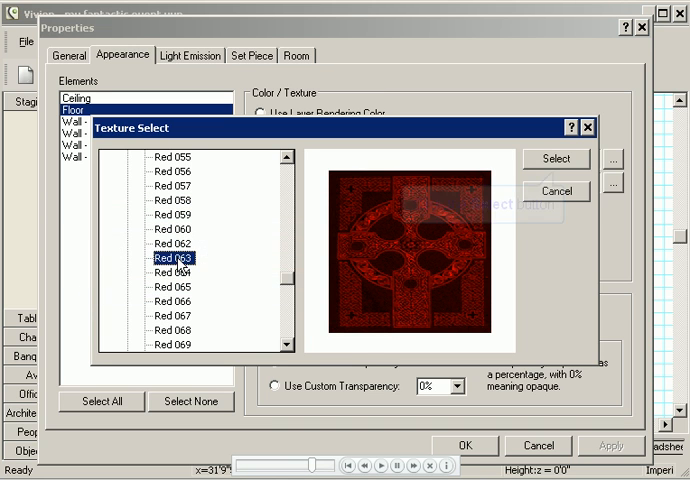
pyautogui.click(556, 159)
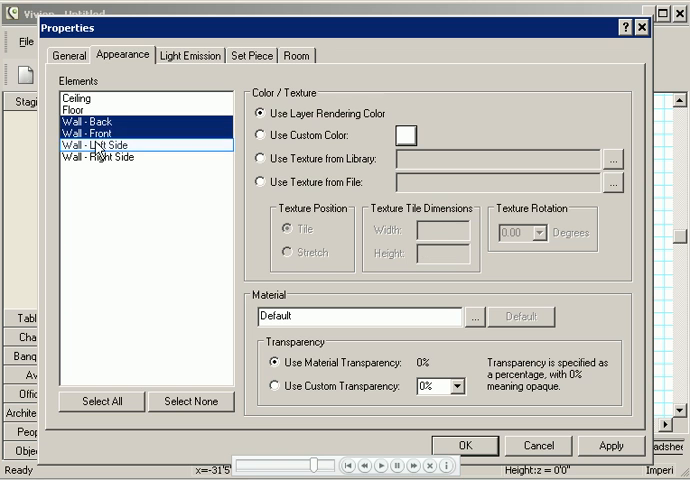
# Give all four walls a custom beige colour and accept the room properties.
pyautogui.click(105, 145)
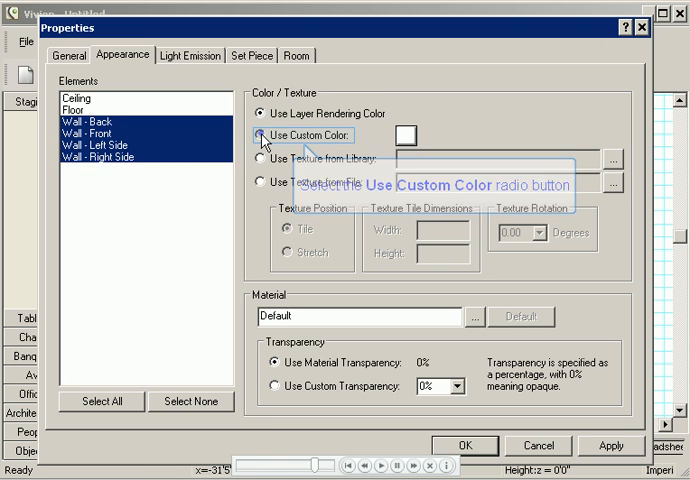
pyautogui.click(262, 135)
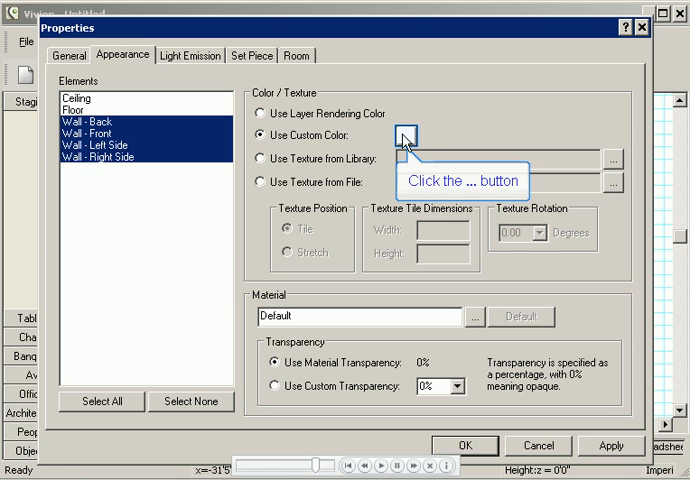
pyautogui.click(405, 134)
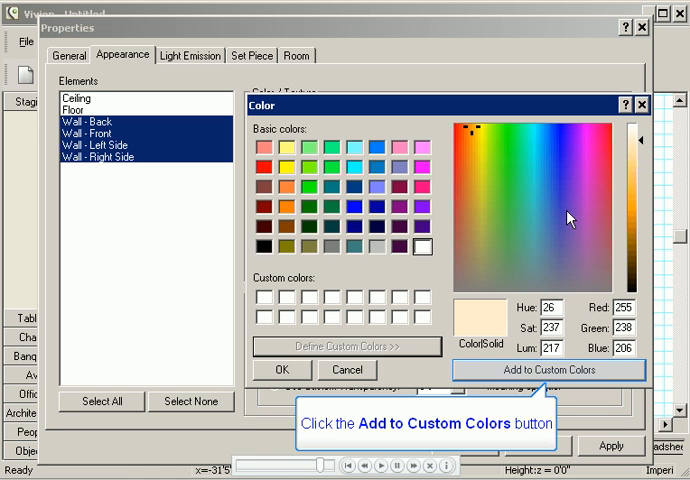
pyautogui.click(548, 370)
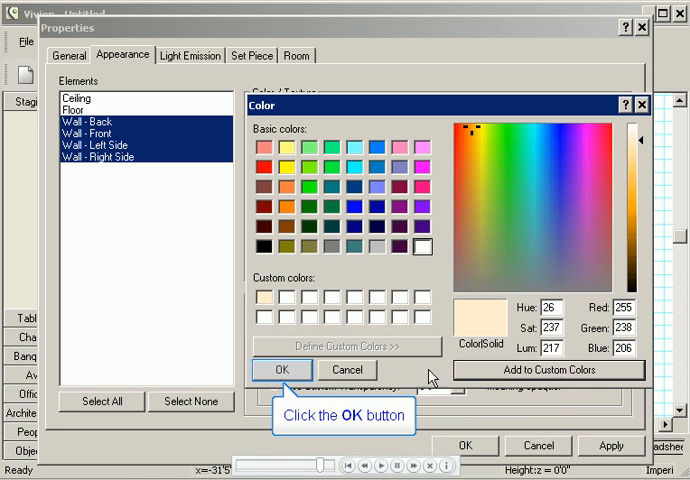
pyautogui.click(283, 370)
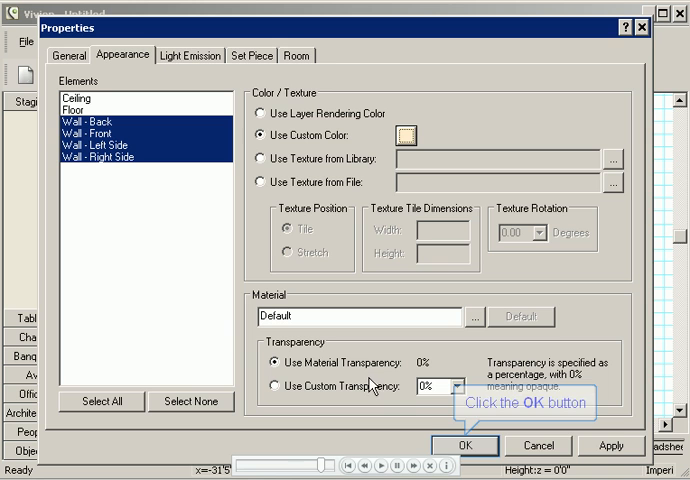
pyautogui.click(464, 446)
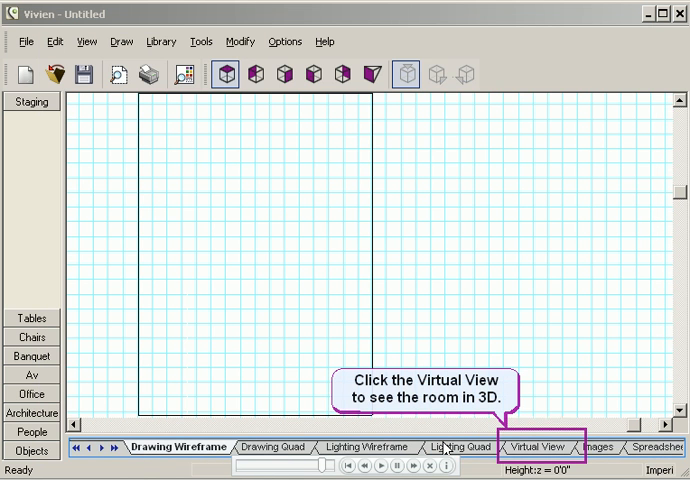
# View the red-floored, beige-walled room in Virtual View and start Save As.
pyautogui.click(538, 447)
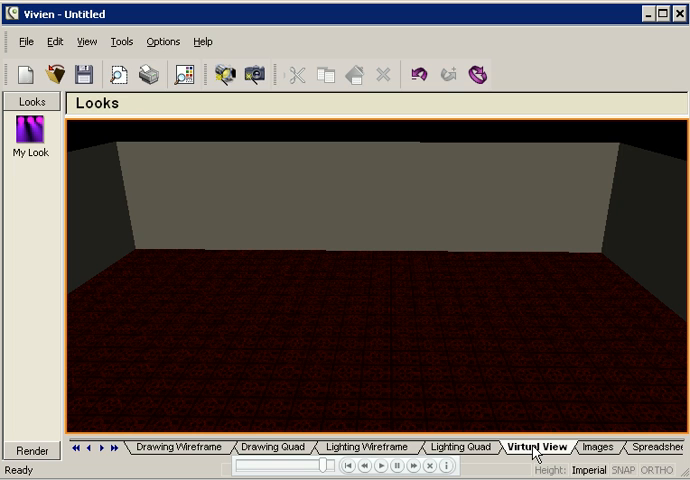
pyautogui.moveTo(491, 407)
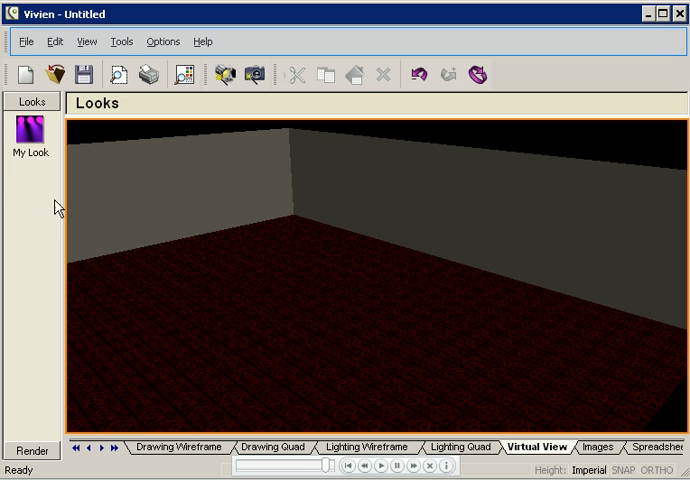
pyautogui.click(23, 42)
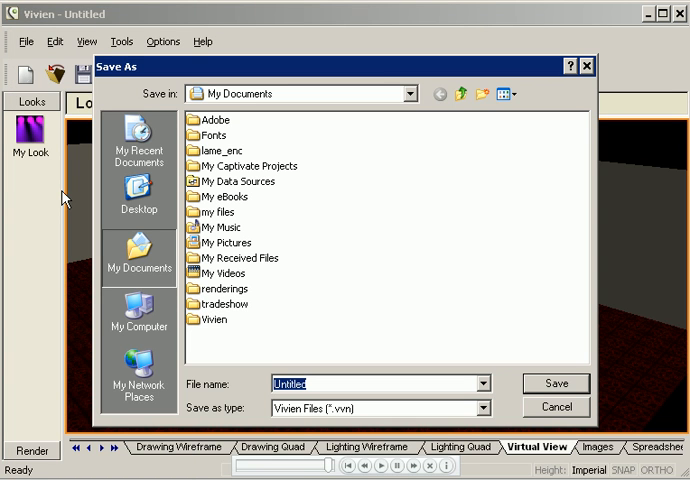
# Save the event file as 'my fantastic event.vvn'.
pyautogui.write('my fa')
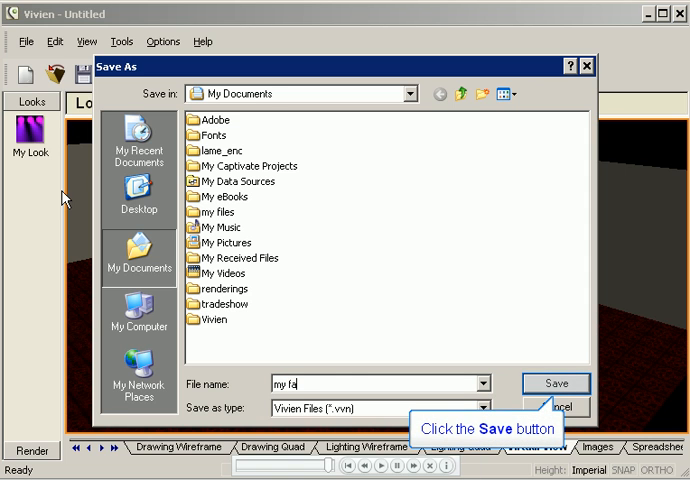
pyautogui.click(556, 383)
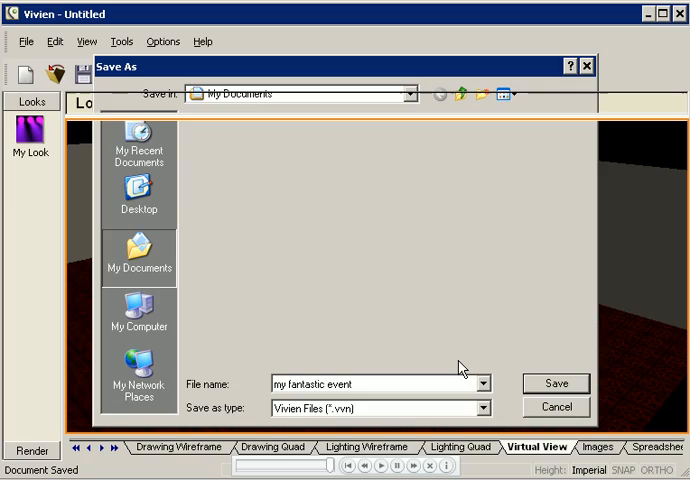
pyautogui.click(556, 383)
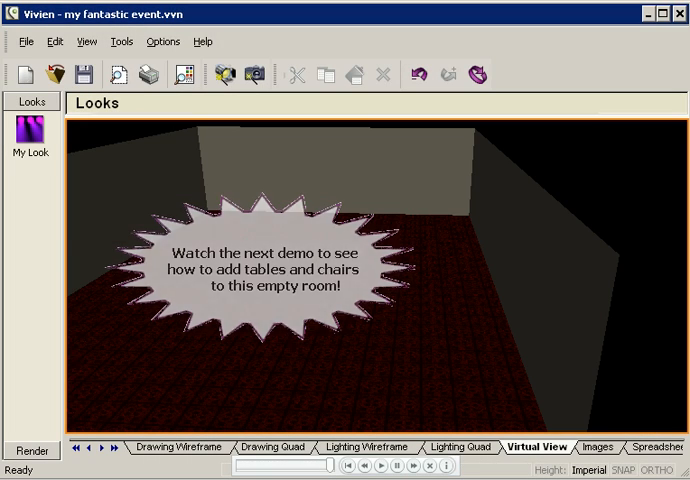